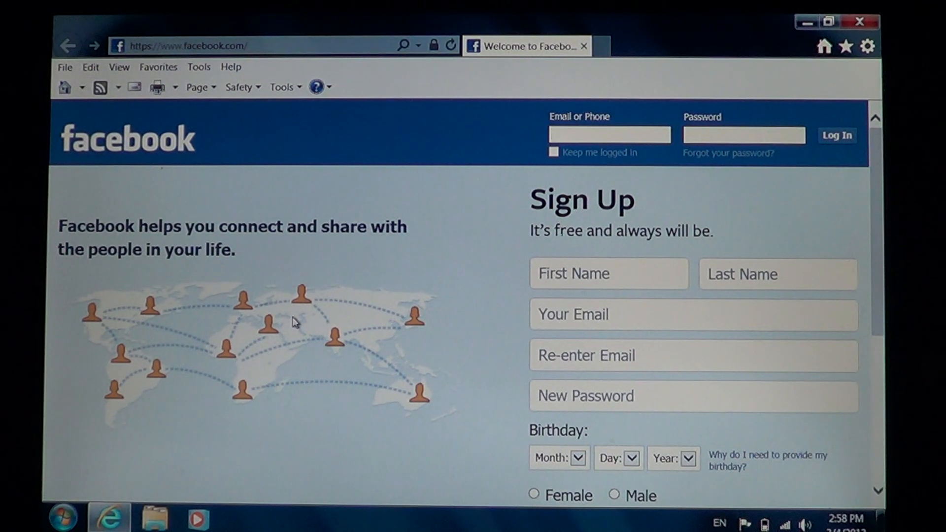
Reach the Internet Options dialog from the gear icon's tools menu over the Facebook page.
left_click(609, 134)
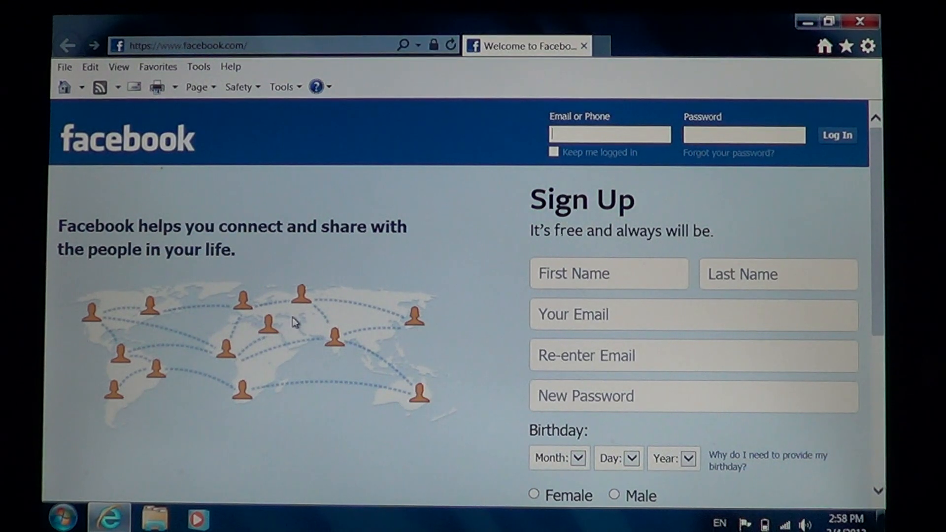
left_click(197, 67)
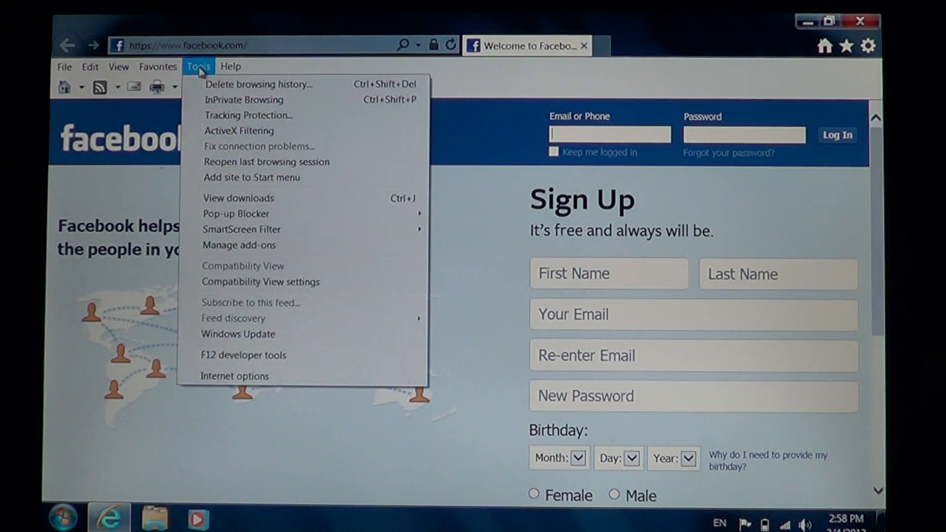
mouse_move(276, 372)
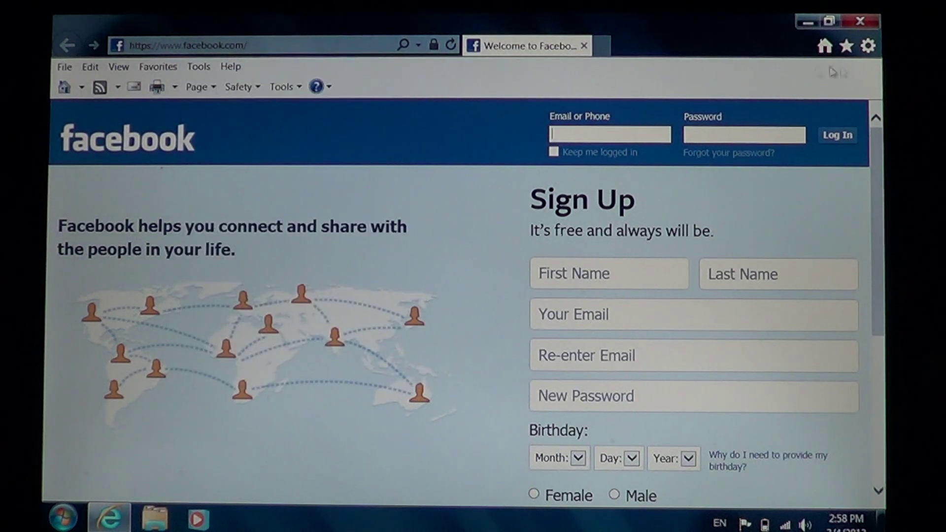
mouse_move(867, 45)
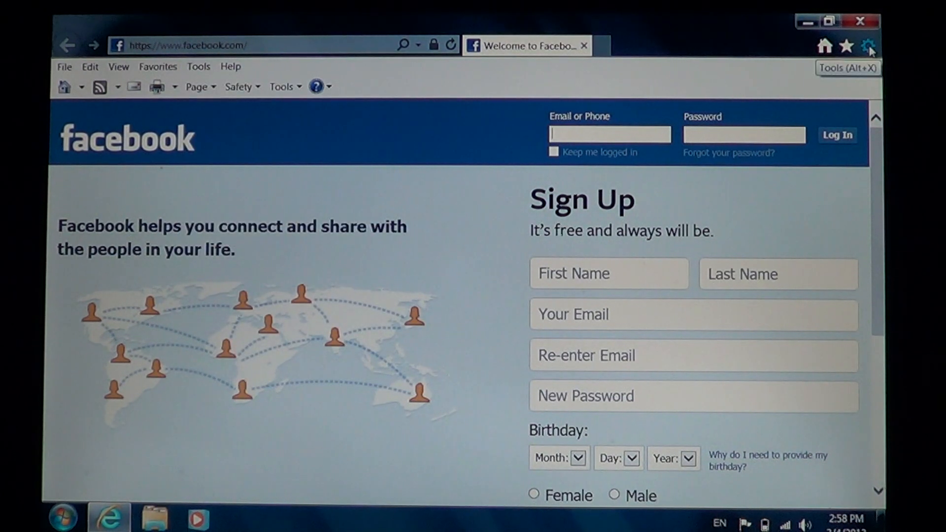
left_click(867, 44)
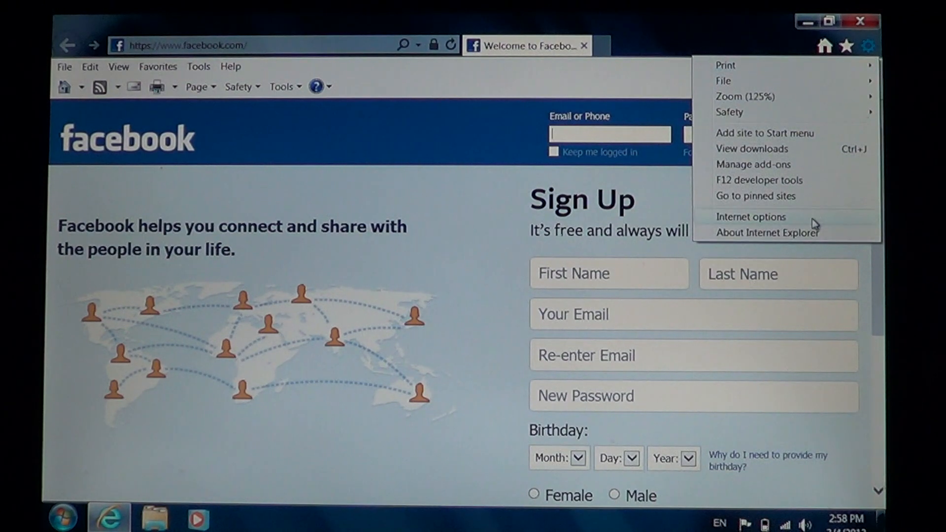
left_click(751, 217)
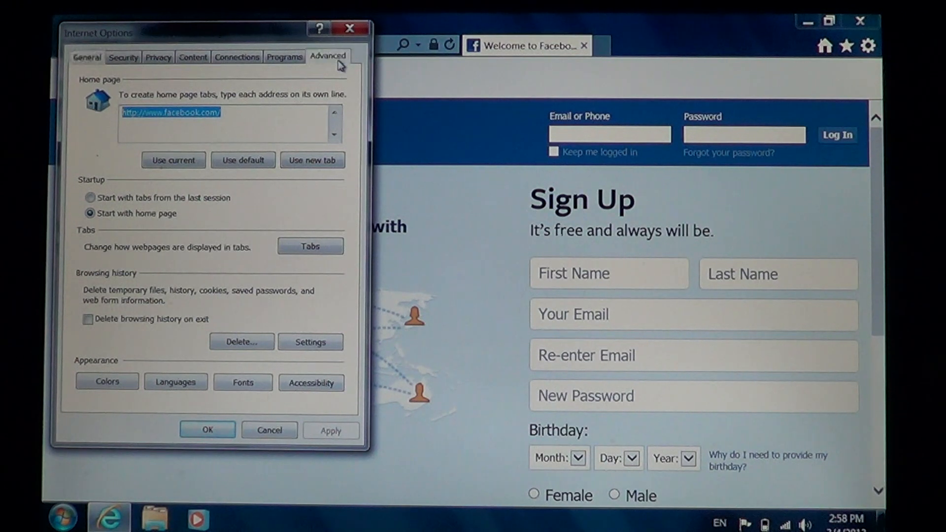
Review the Advanced settings in Internet Options and cancel out without changes.
left_click(328, 56)
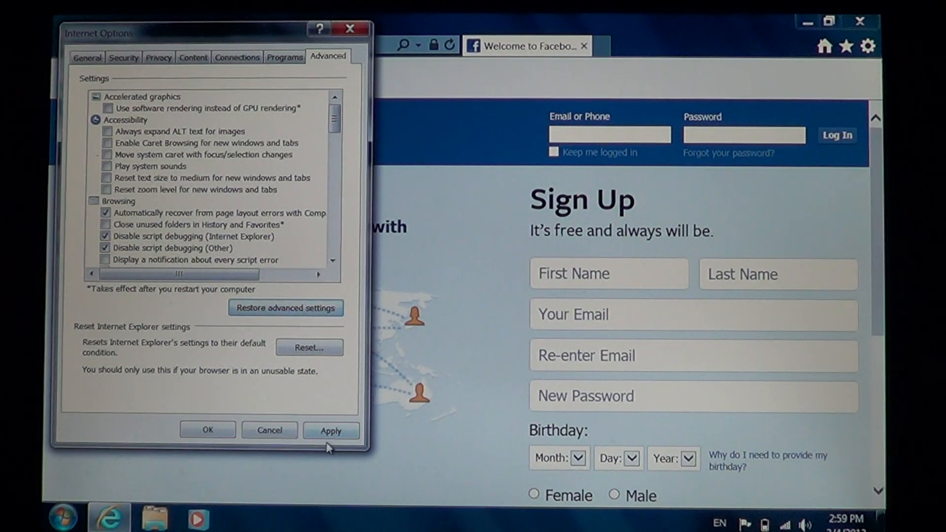
left_click(269, 430)
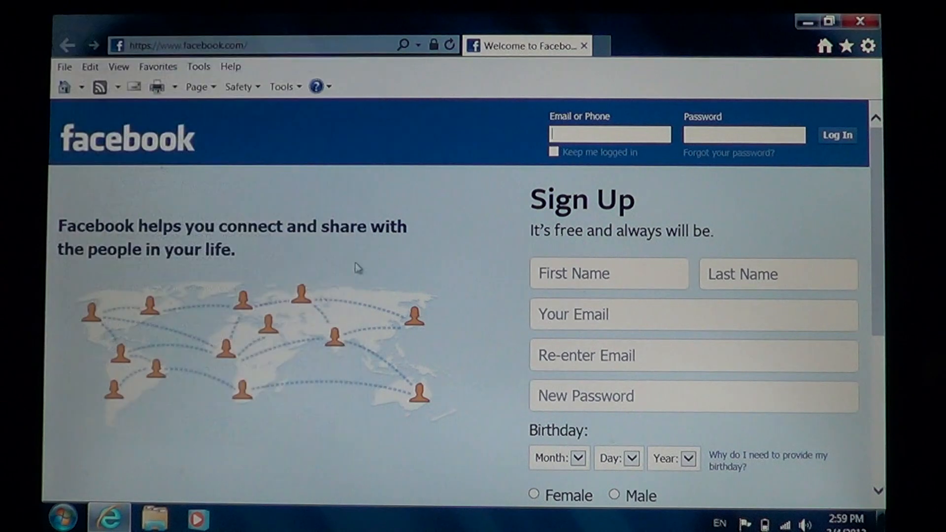
Bring up the gear icon's tools menu listing Internet options again.
left_click(861, 22)
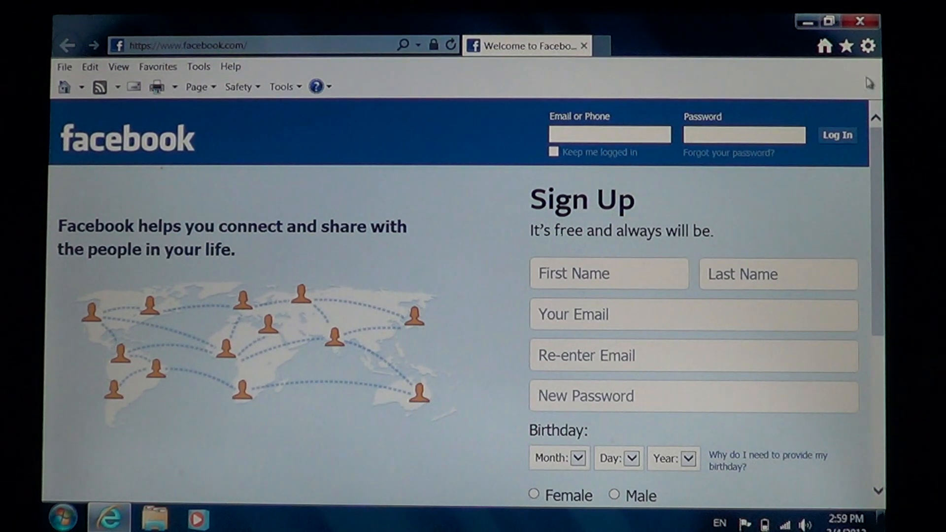
left_click(866, 45)
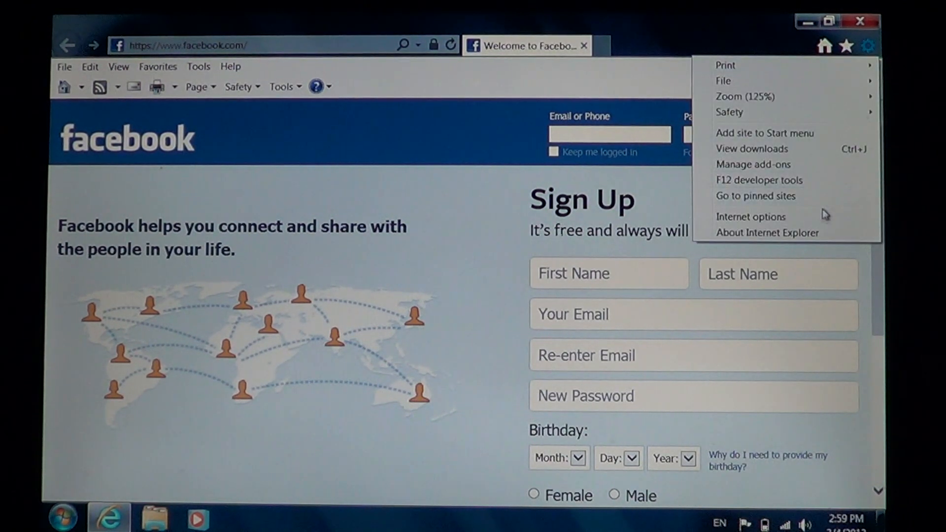
Return to the Advanced settings of Internet Options showing the reset section.
left_click(751, 217)
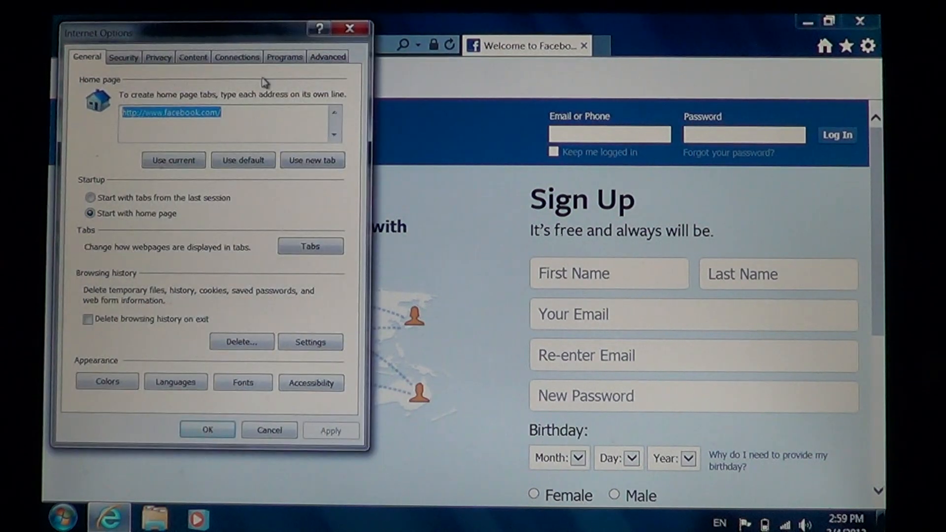
left_click(327, 57)
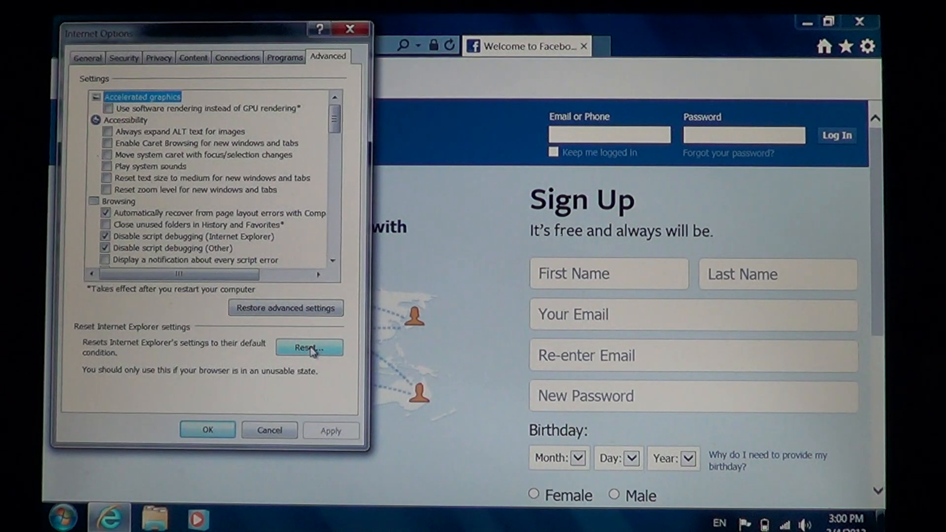
Reset Internet Explorer settings including Delete personal settings, confirm, then close the browser.
left_click(310, 347)
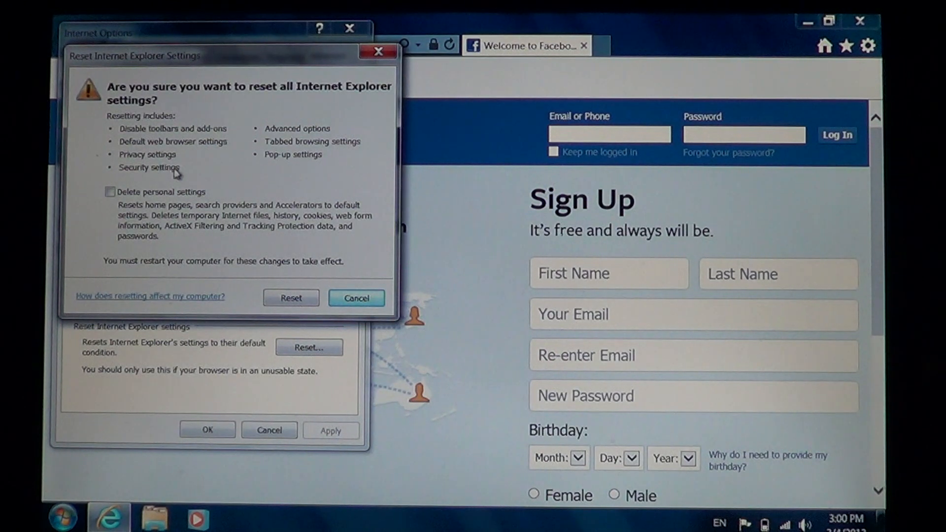
left_click(109, 191)
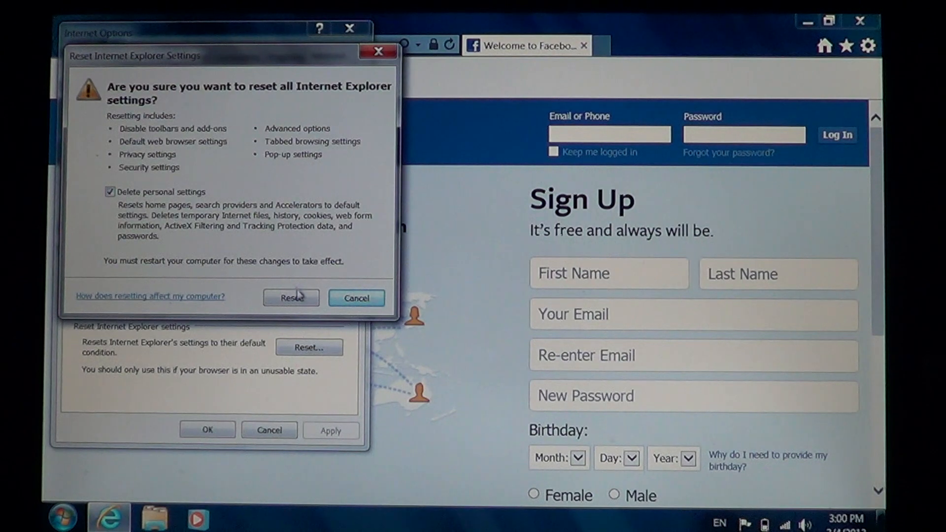
left_click(291, 298)
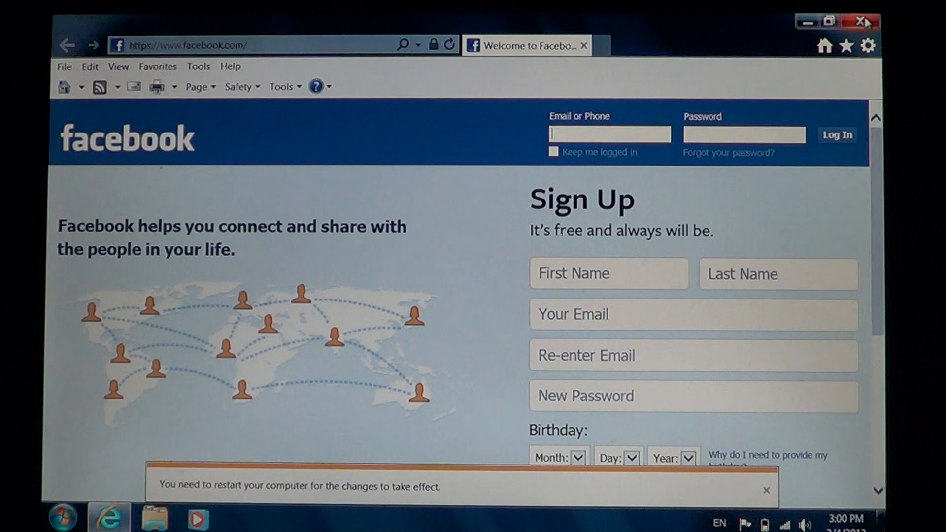
left_click(859, 21)
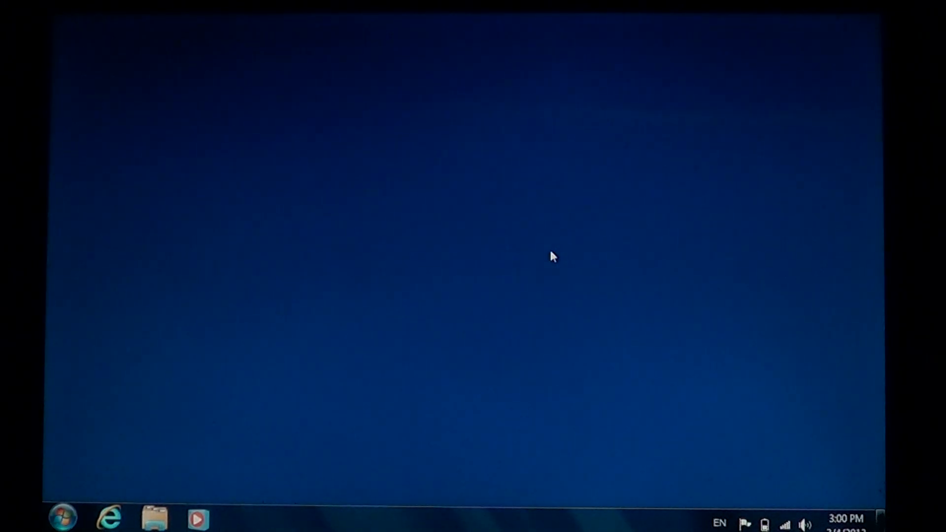